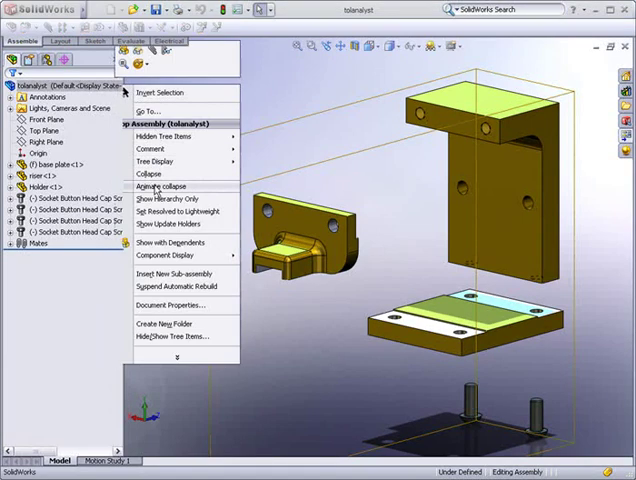
Collapse the exploded assembly so its parts fit together as one fixture
{"action": "left_click", "coordinate": [172, 188]}
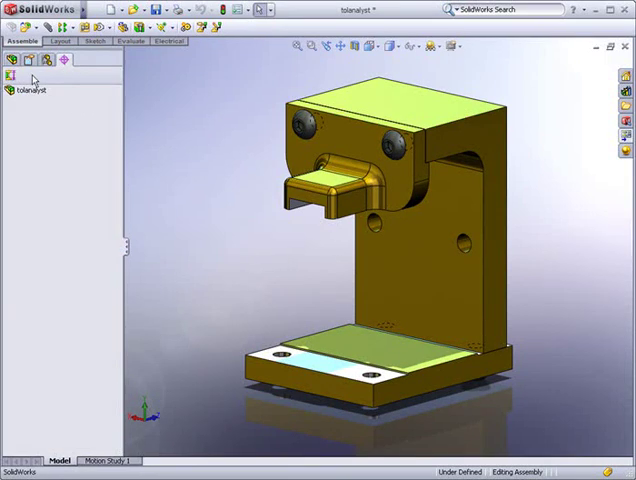
{"action": "mouse_move", "coordinate": [14, 78]}
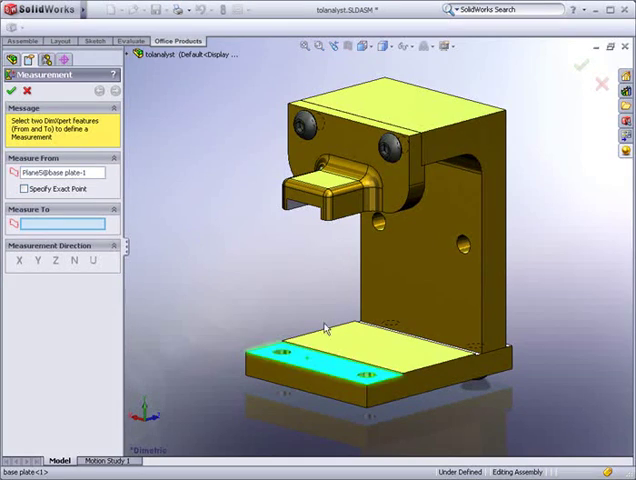
Define the 100 mm measurement from the base plate face to the nose top face
{"action": "right_click", "coordinate": [330, 210]}
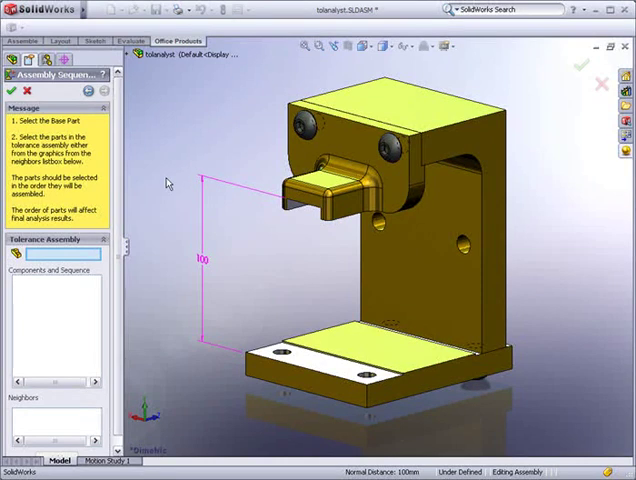
Set base plate as base part, then add nose and Holder to the assembly sequence
{"action": "left_click", "coordinate": [346, 344]}
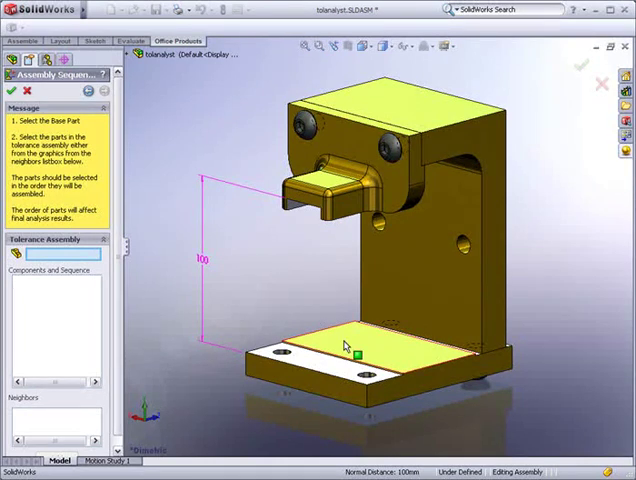
{"action": "left_click", "coordinate": [348, 344]}
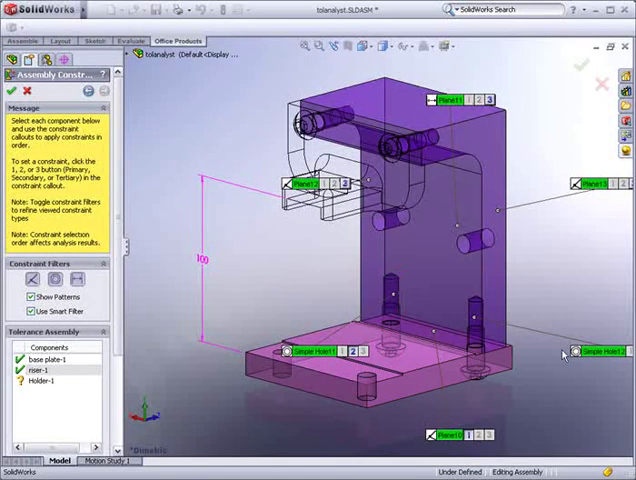
Apply a primary planar constraint callout so each component is constrained
{"action": "left_click", "coordinate": [604, 354]}
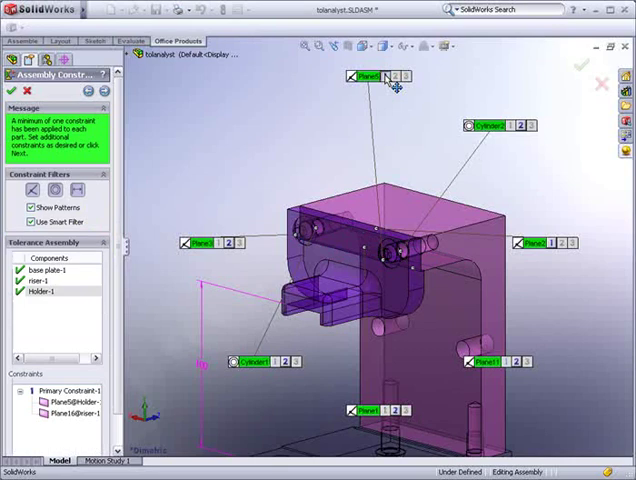
{"action": "mouse_move", "coordinate": [256, 168]}
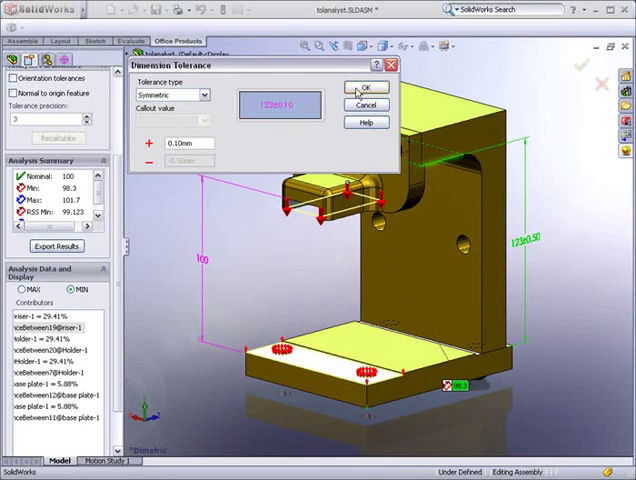
{"action": "left_click", "coordinate": [366, 88]}
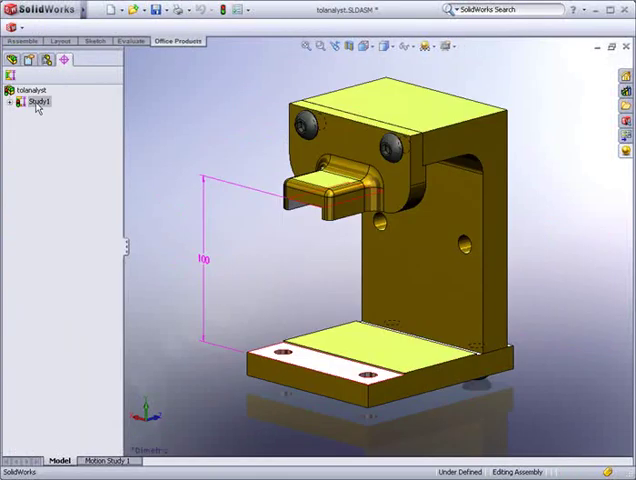
Reopen the TolAnalyst study via Edit Feature to change a contributor tolerance
{"action": "right_click", "coordinate": [36, 100]}
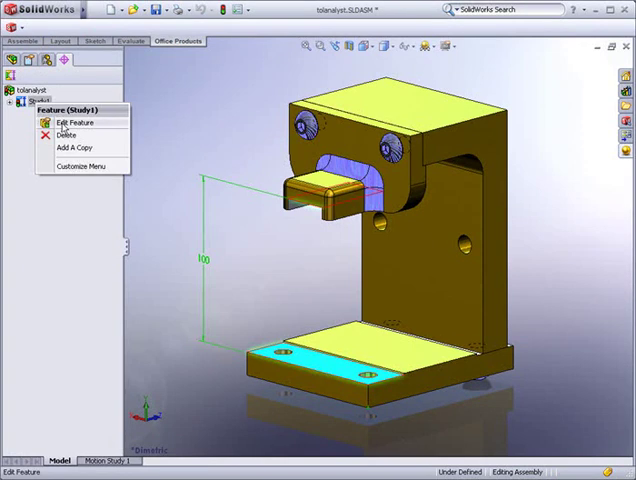
{"action": "left_click", "coordinate": [76, 122]}
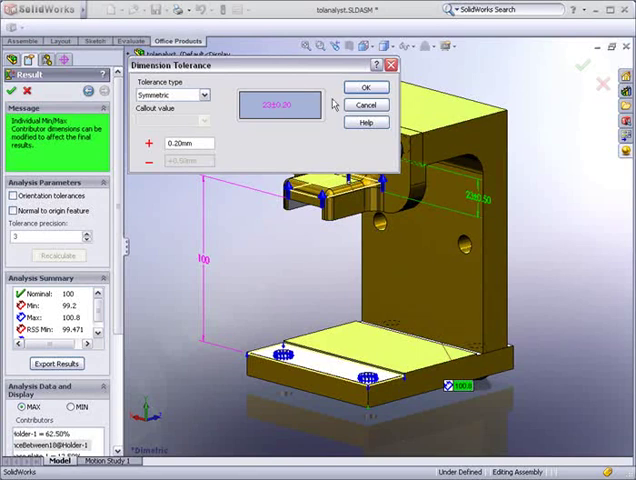
Accept the tightened contributor tolerance and recalculate the stack-up results
{"action": "left_click", "coordinate": [364, 88]}
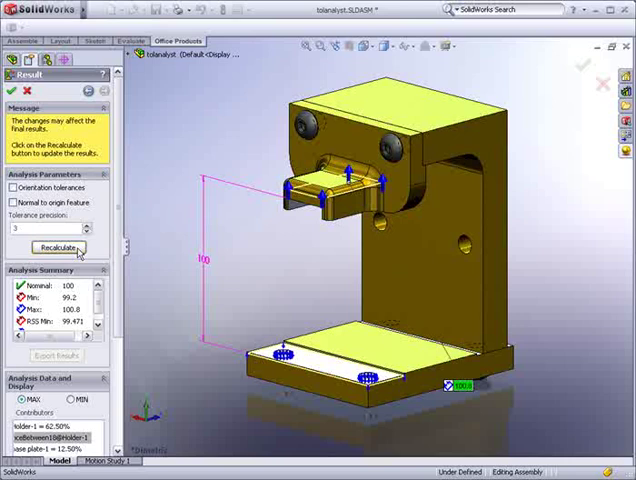
{"action": "left_click", "coordinate": [56, 246]}
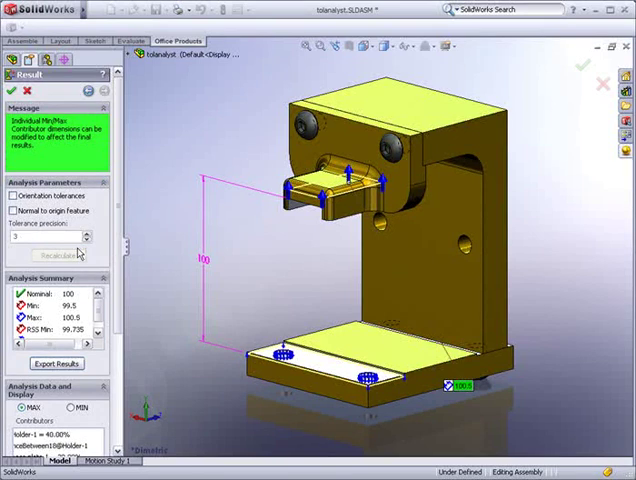
{"action": "mouse_move", "coordinate": [70, 324]}
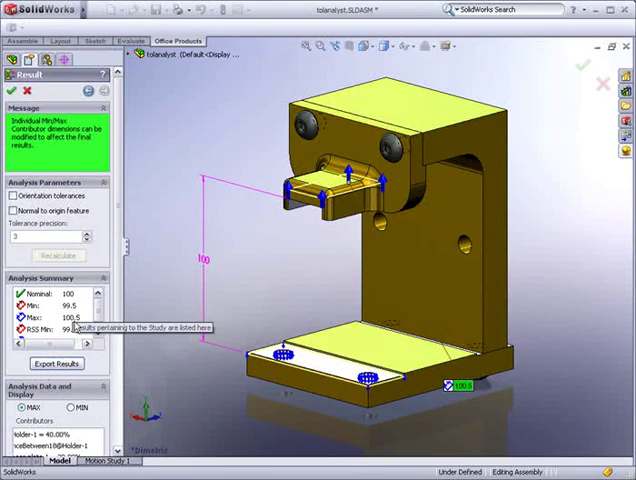